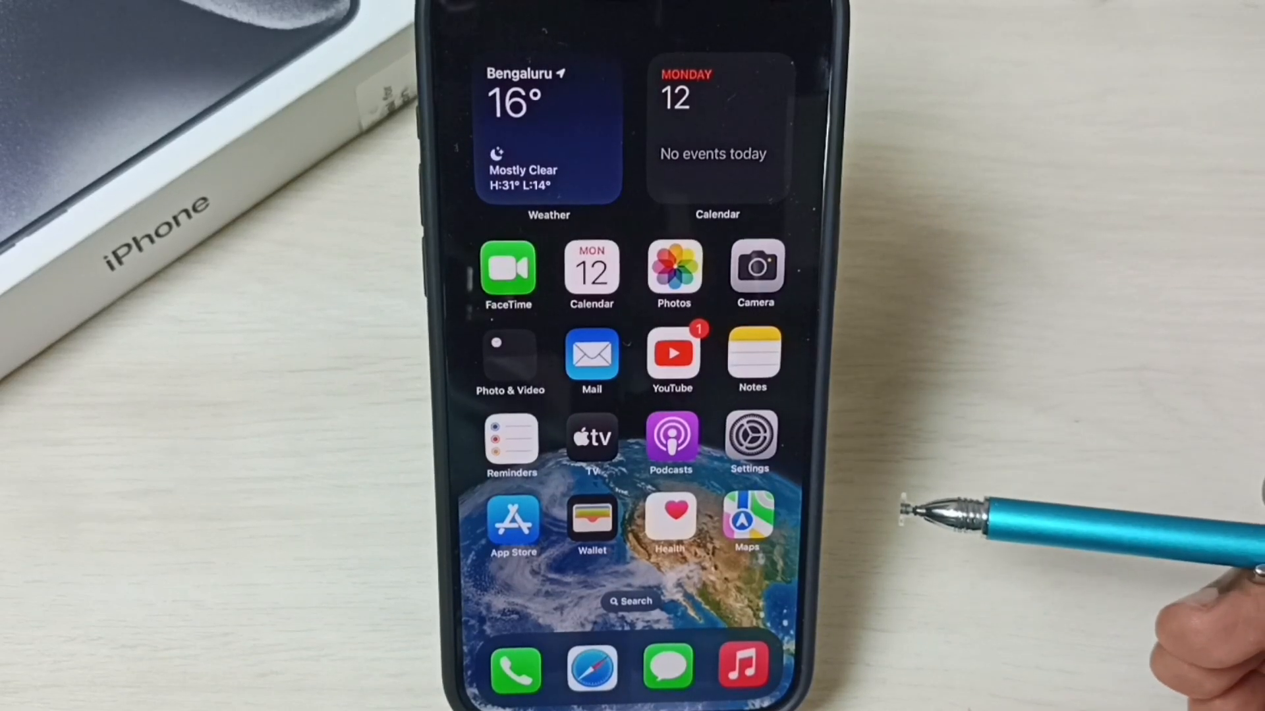
{"action": "mouse_move", "coordinate": [927, 524]}
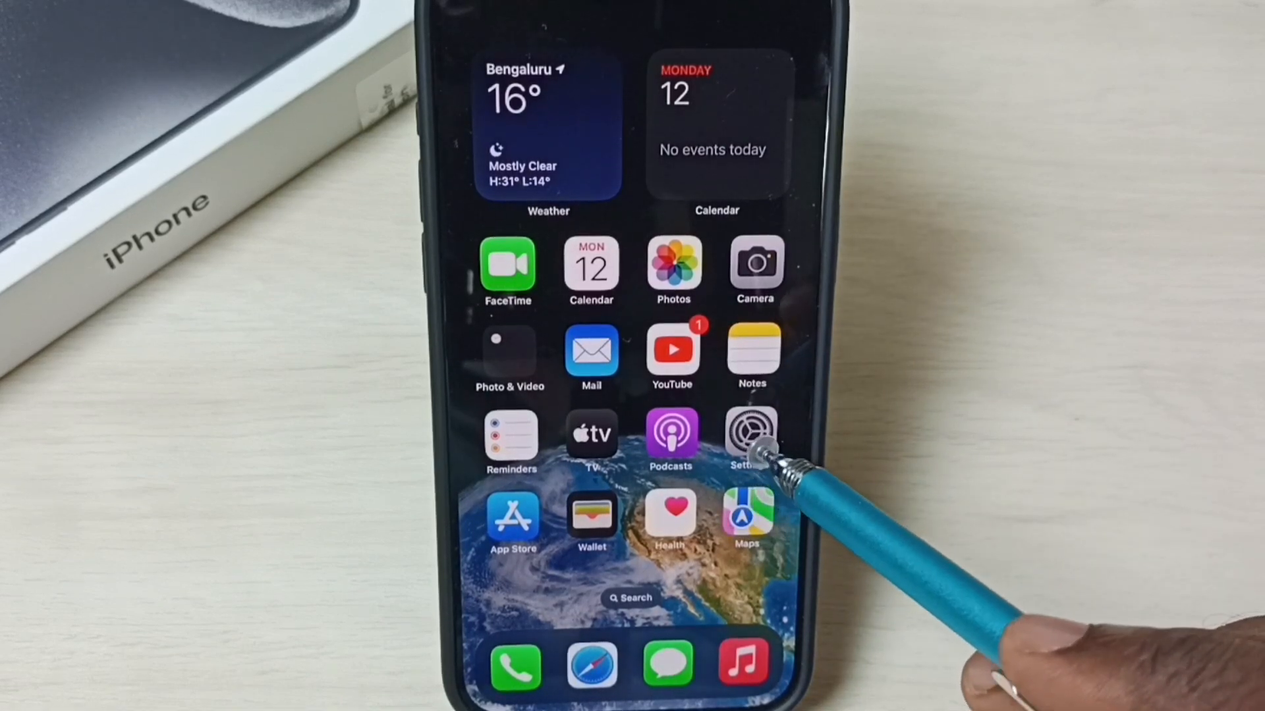
Step: Launch Settings from the Home Screen and scroll down to the App Store entry
{"action": "left_click", "coordinate": [750, 434]}
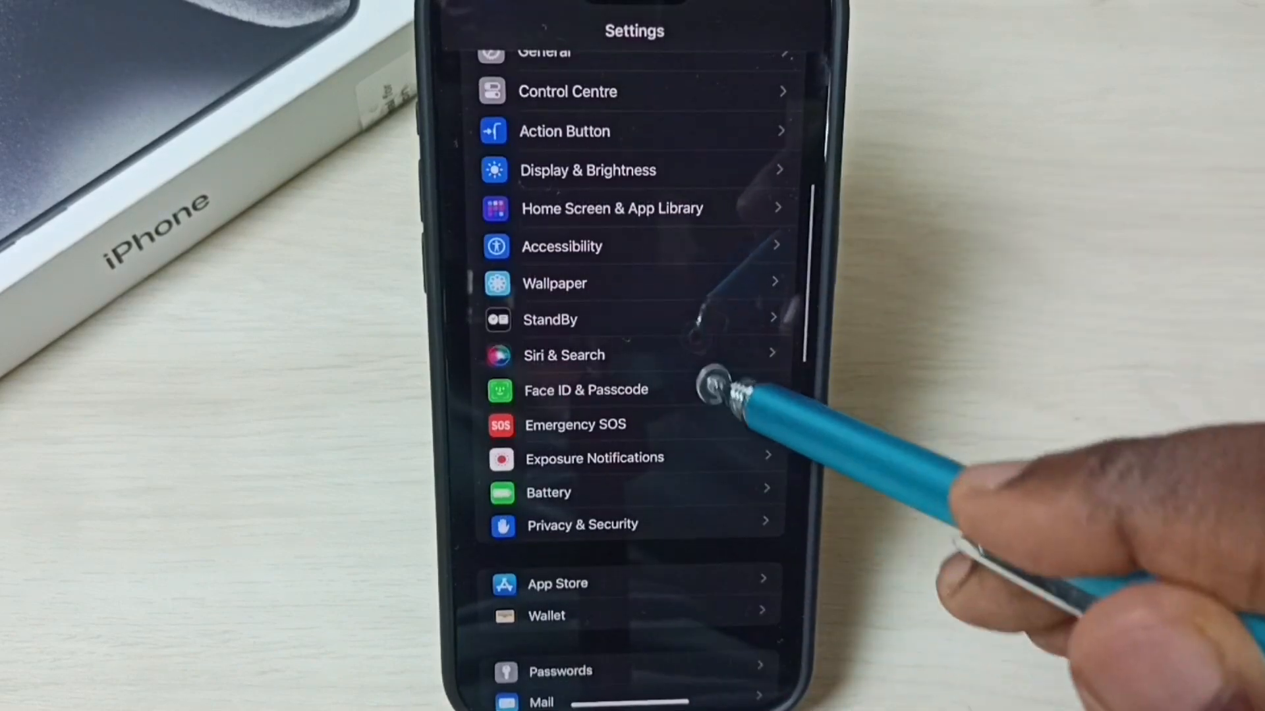
{"action": "scroll", "scroll_direction": "up", "scroll_amount": 3}
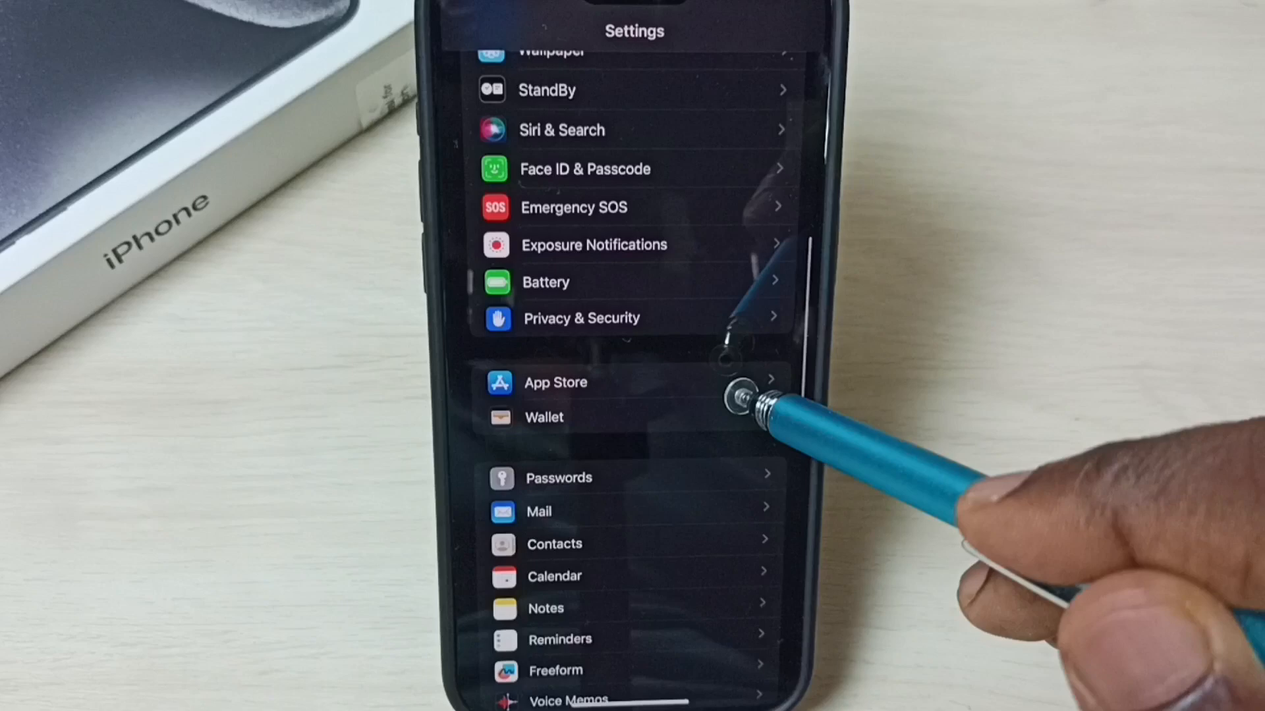
Step: Open the App Store page showing App Updates and In-App Content automatic downloads
{"action": "left_click", "coordinate": [554, 382]}
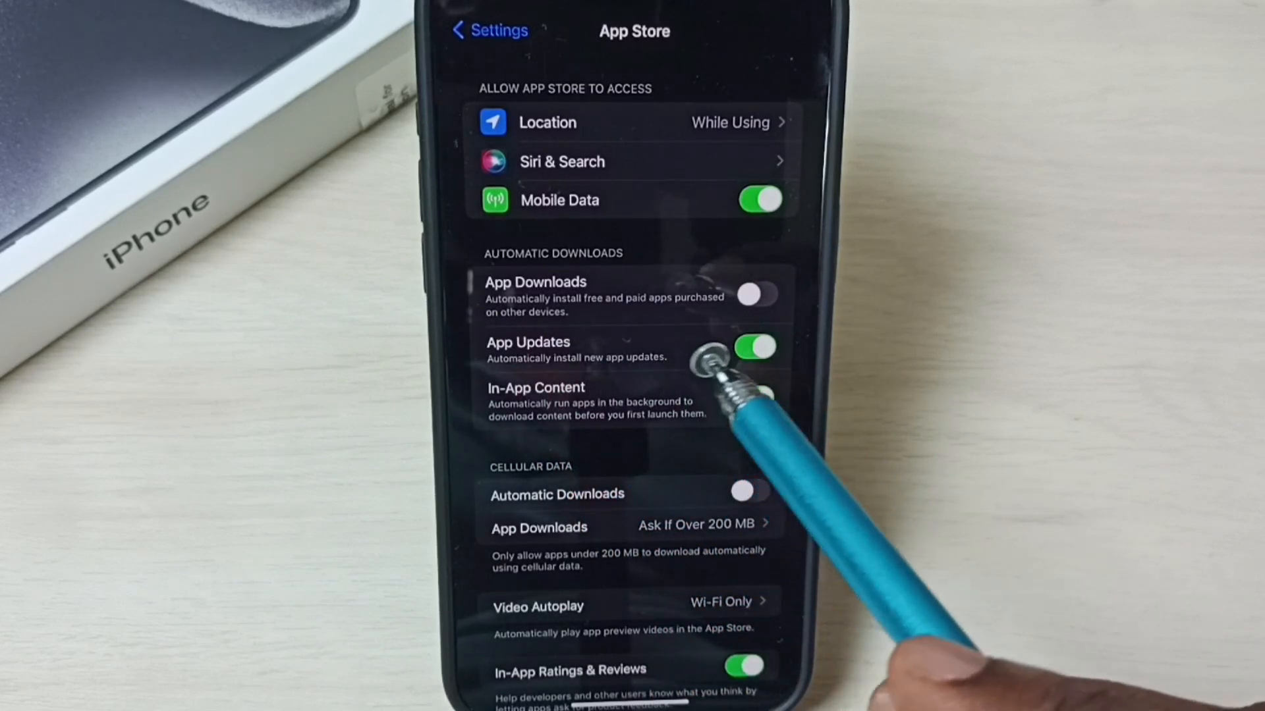
{"action": "left_click", "coordinate": [755, 399]}
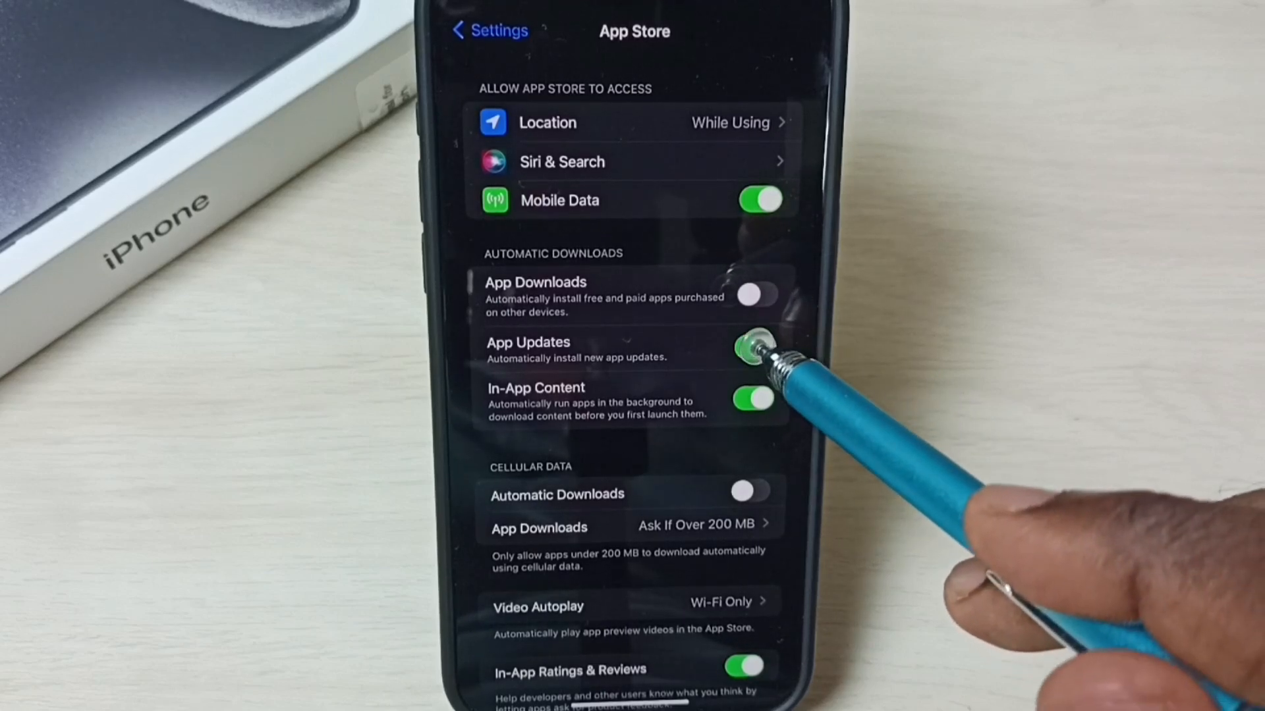
{"action": "left_click", "coordinate": [754, 347]}
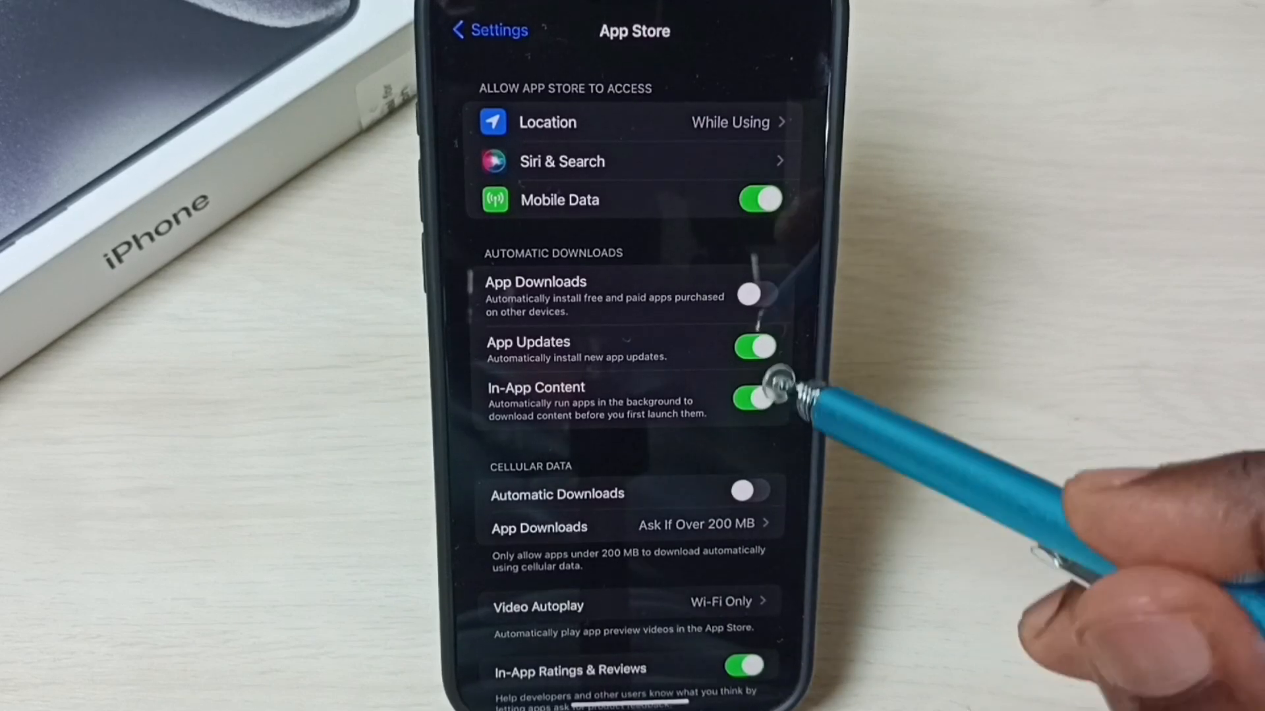
Step: Turn off the App Updates automatic download toggle, leaving In-App Content on
{"action": "left_click", "coordinate": [752, 346]}
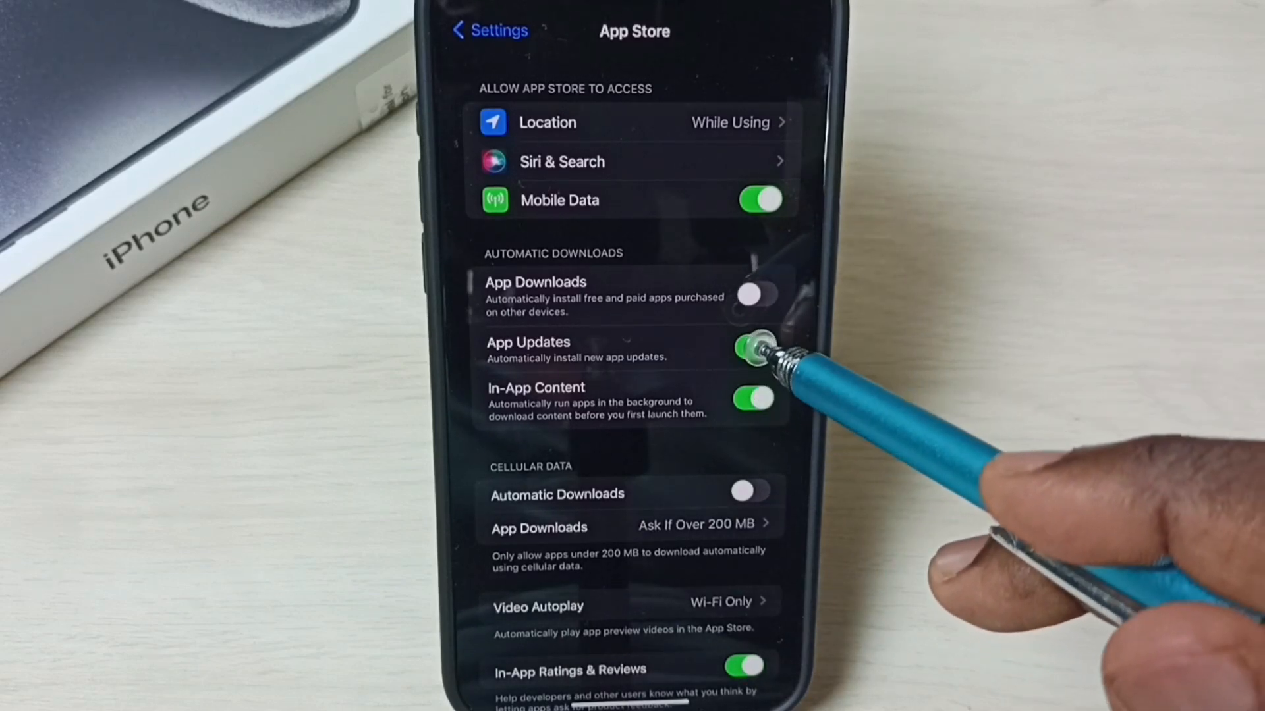
{"action": "left_click", "coordinate": [754, 347]}
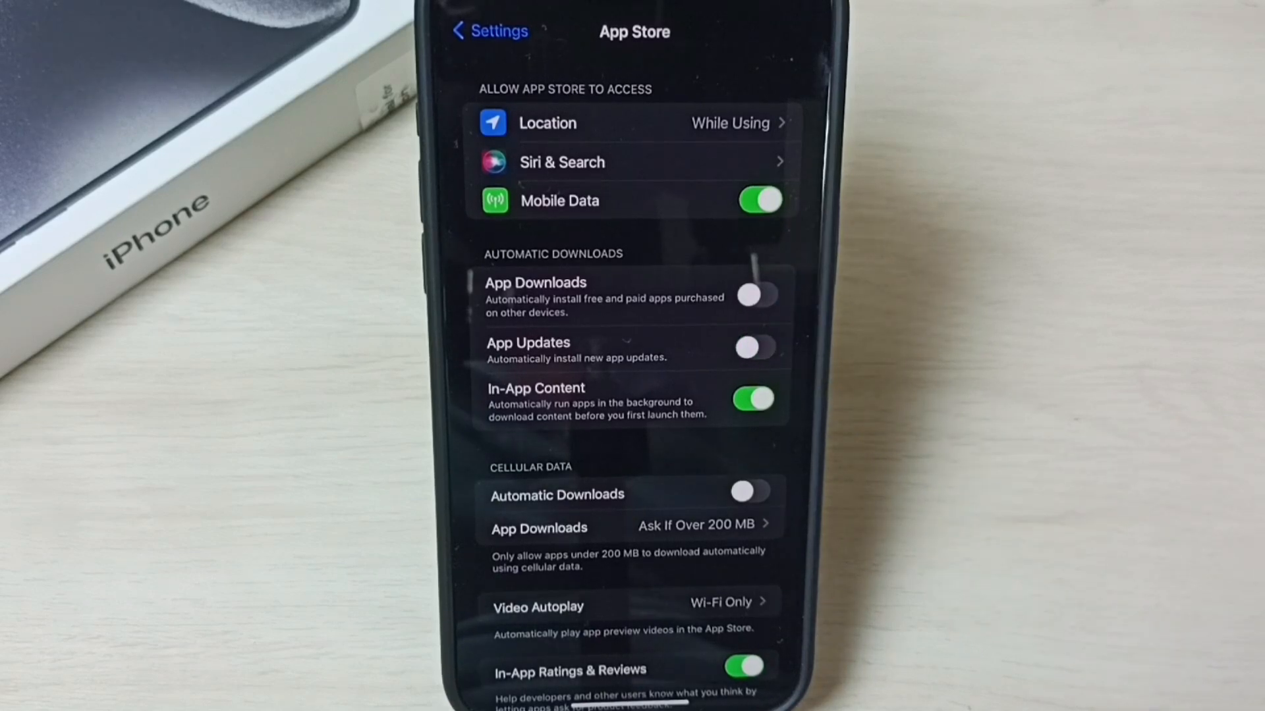